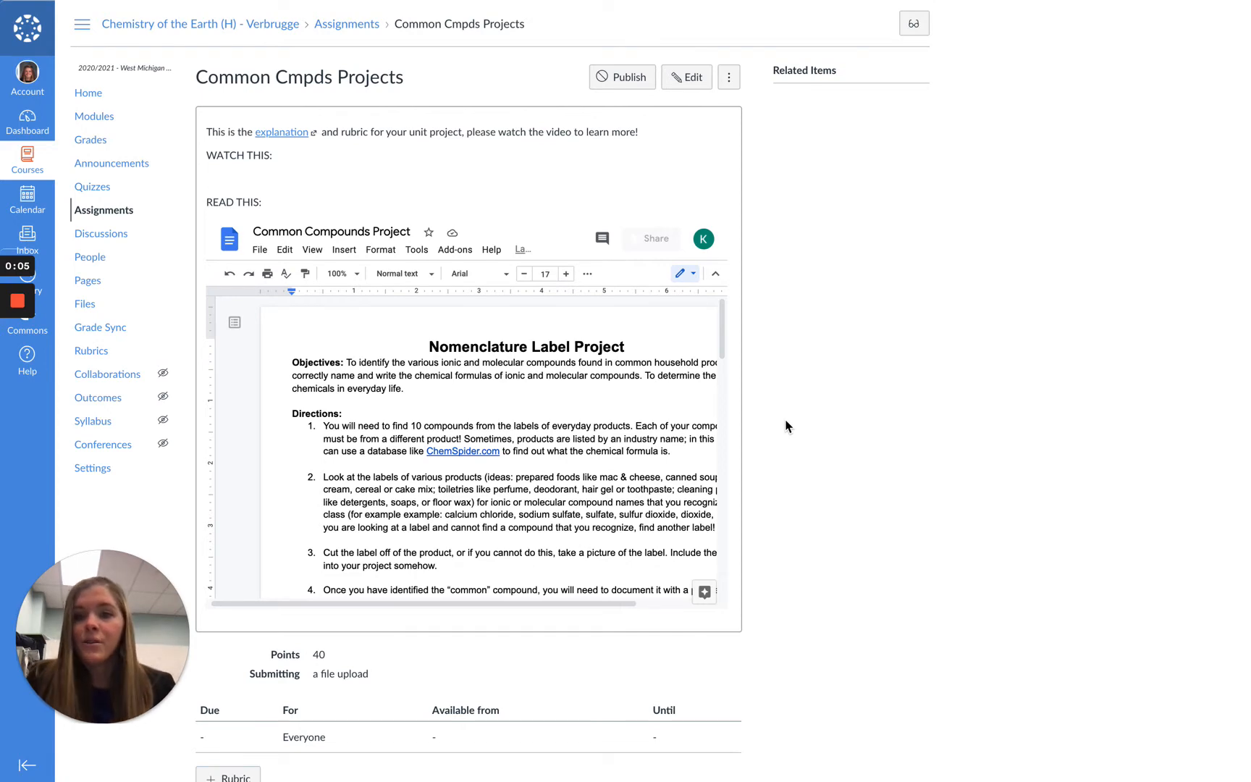
pyautogui.moveTo(279, 143)
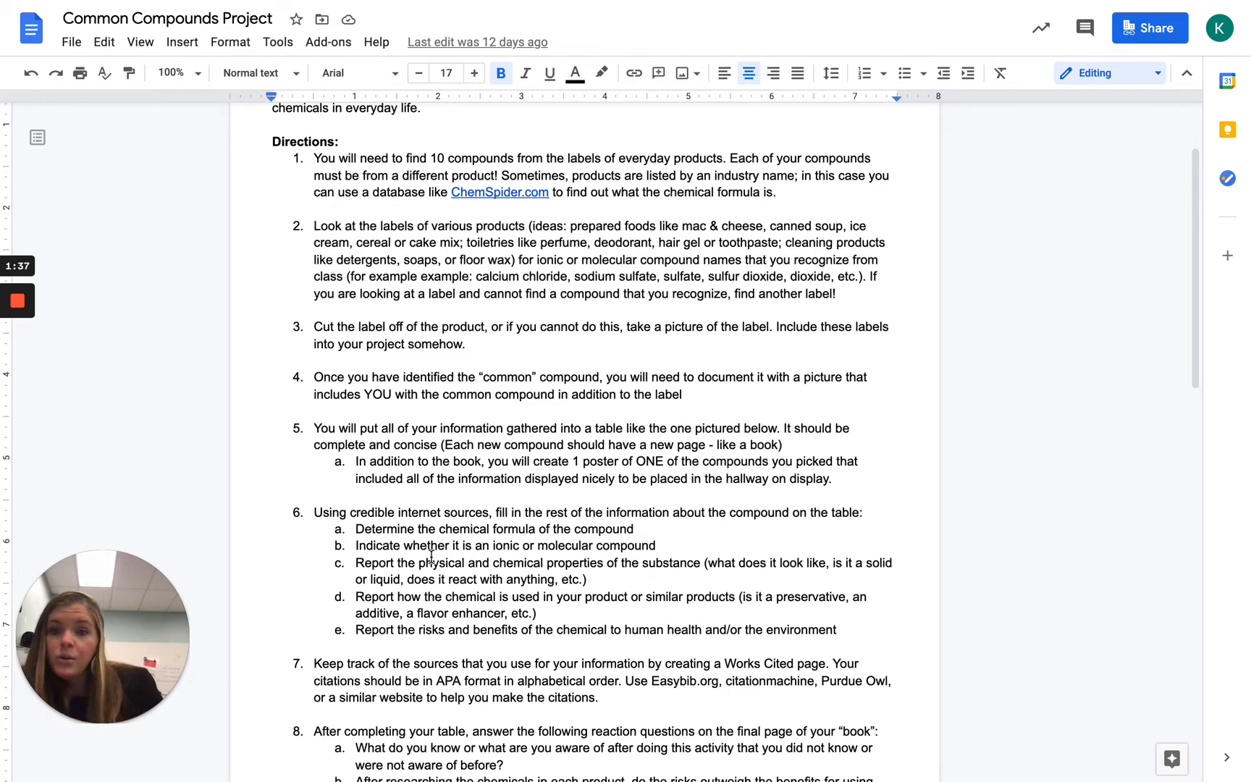
pyautogui.moveTo(827, 385)
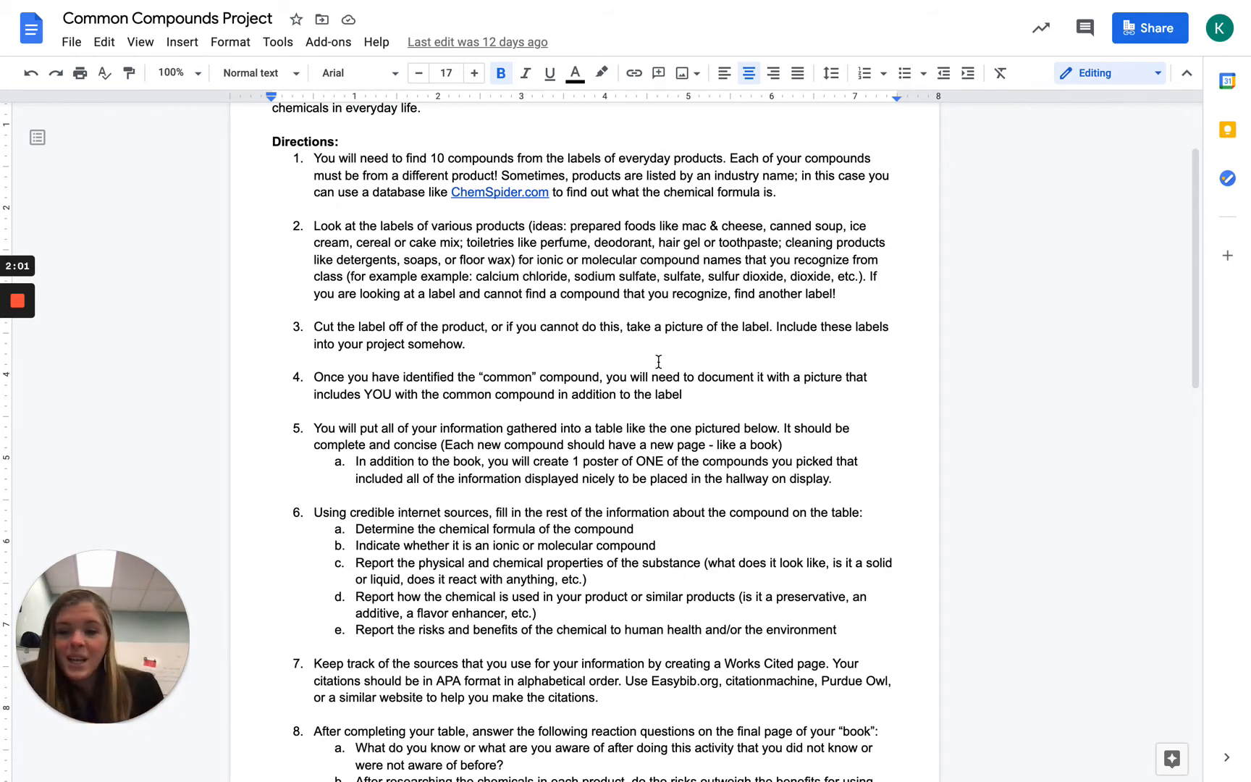
pyautogui.scroll(-3)
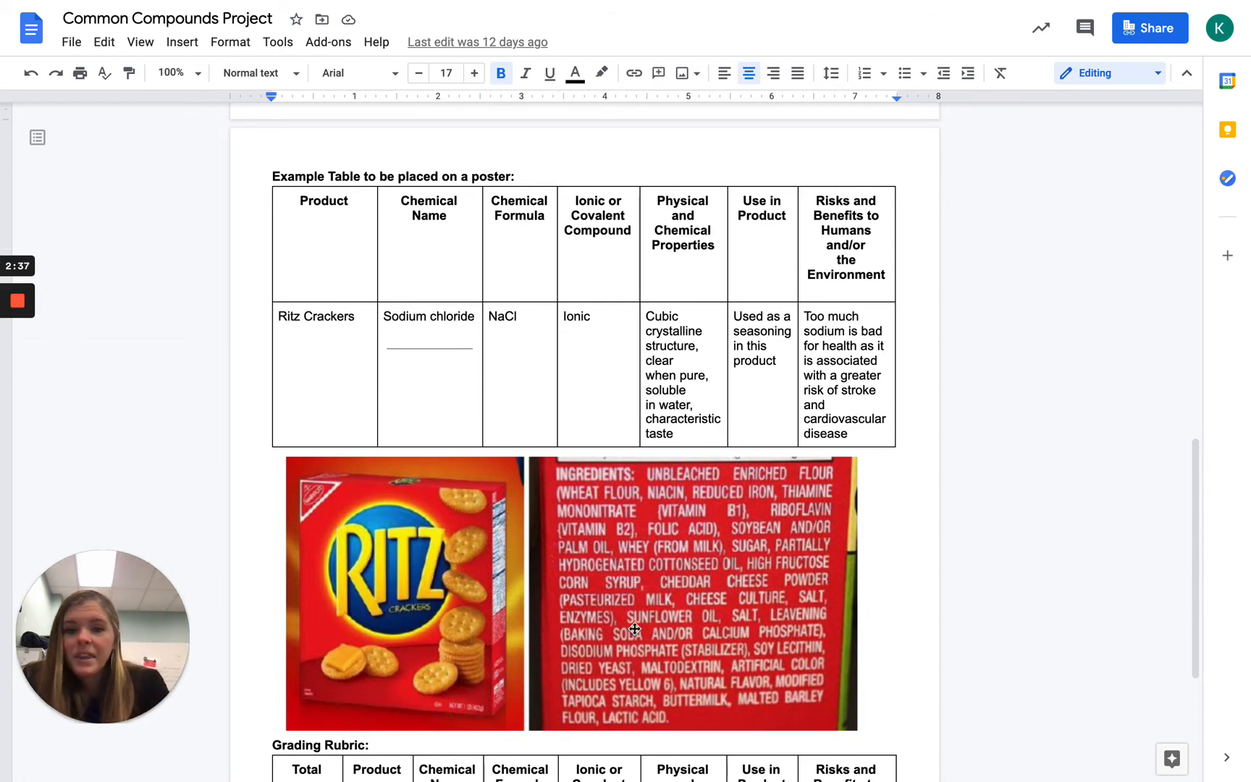
pyautogui.moveTo(893, 615)
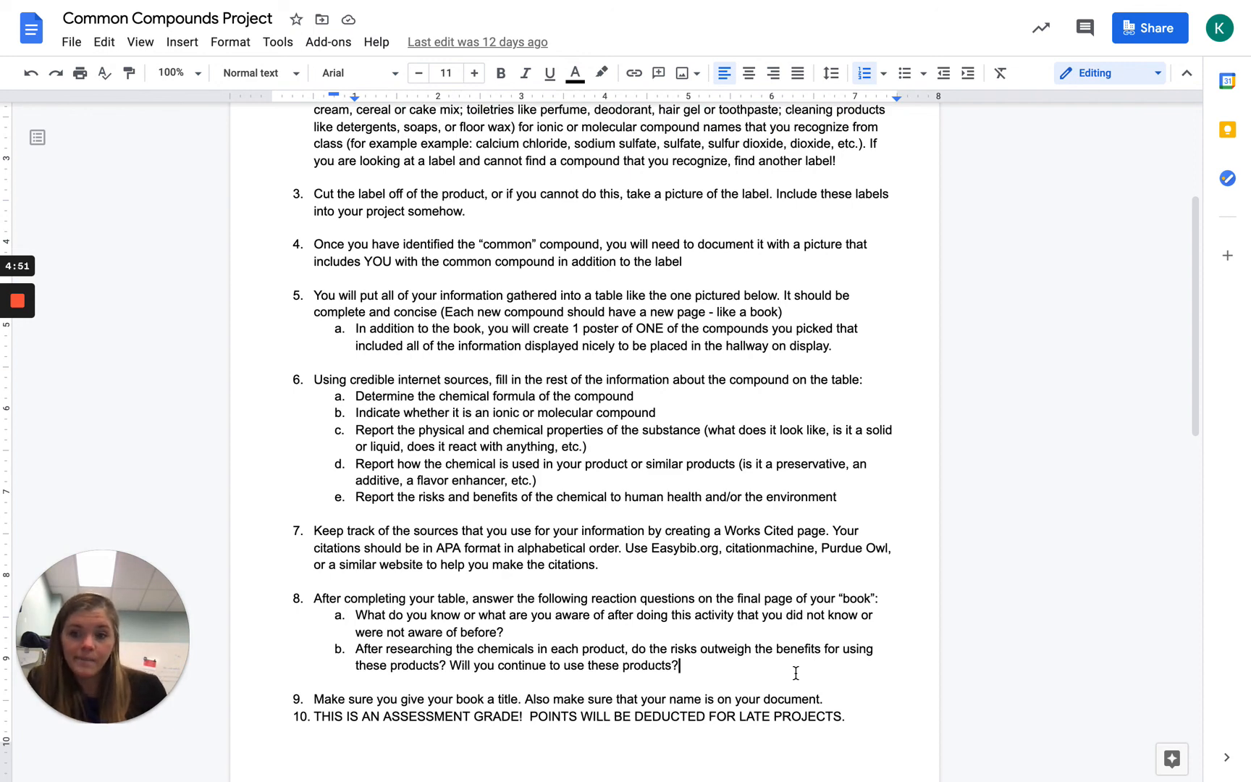
pyautogui.scroll(-3)
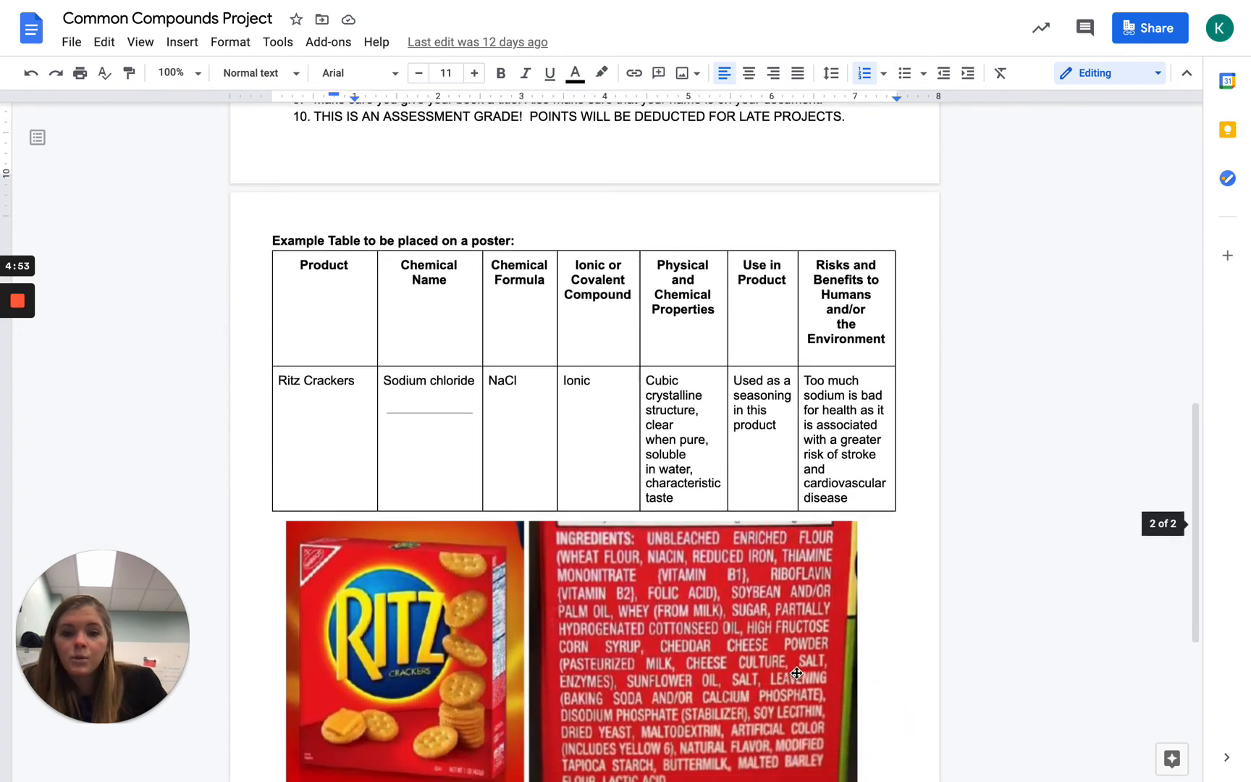
pyautogui.scroll(-3)
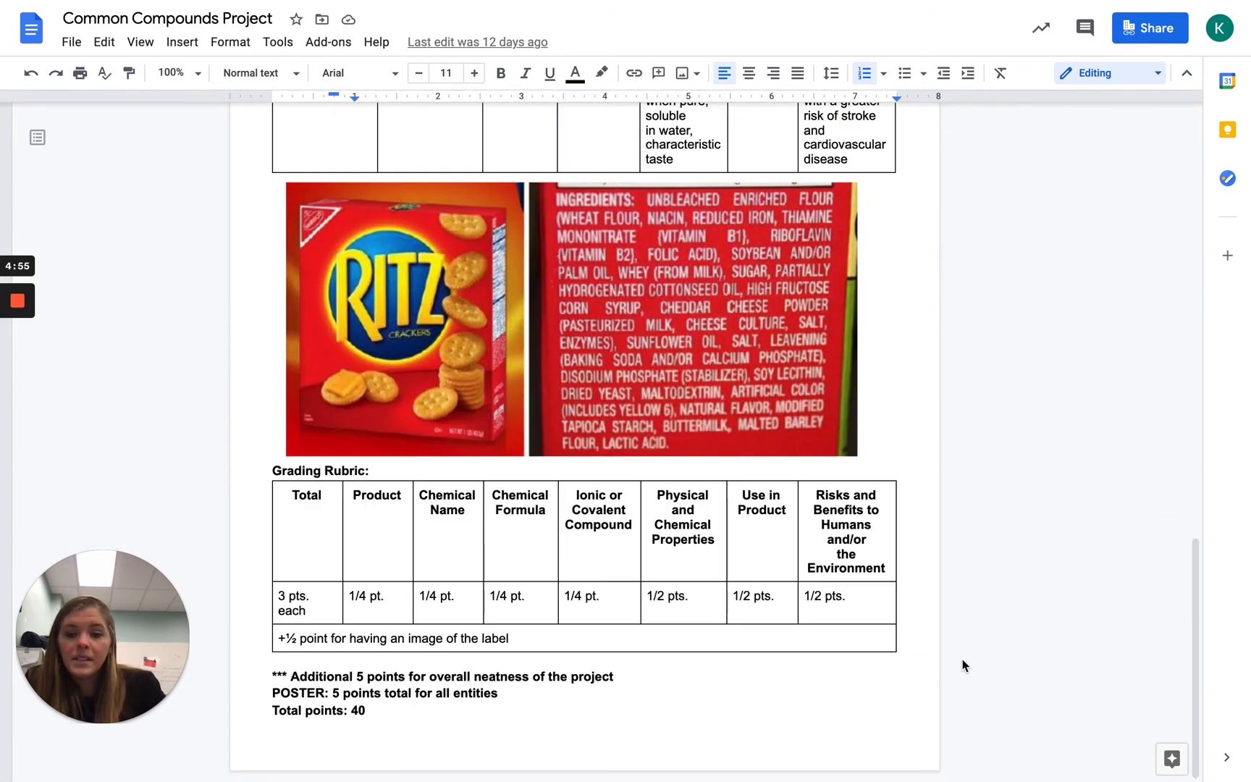